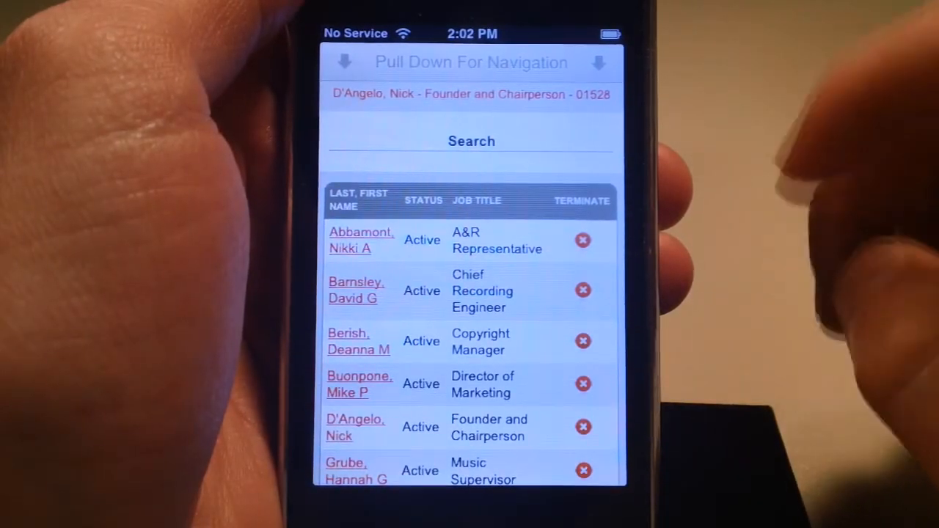
Start a new hire record from the bottom of the employee list.
scroll(down, 3)
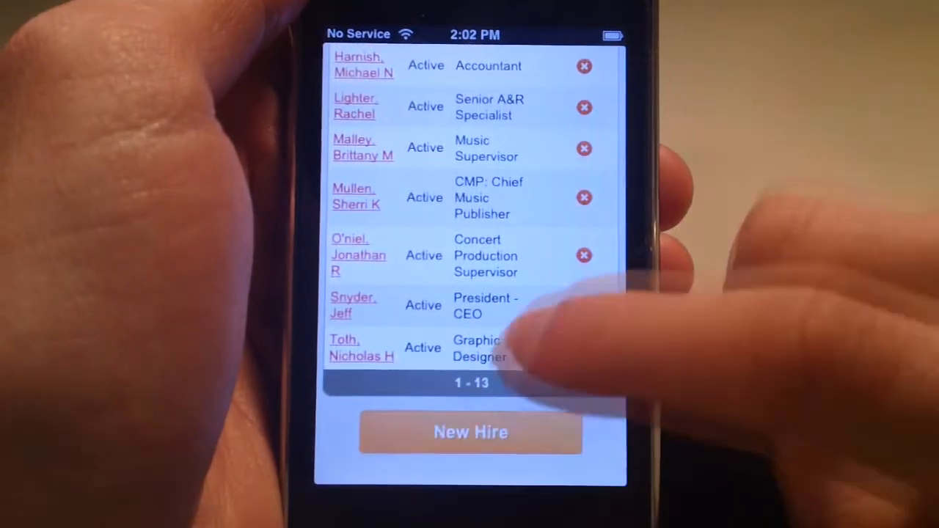
click(470, 431)
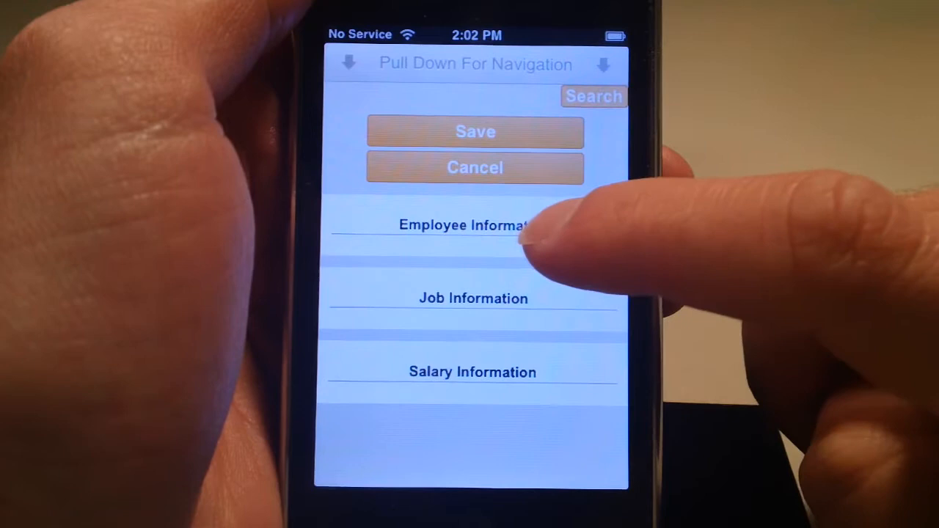
click(464, 225)
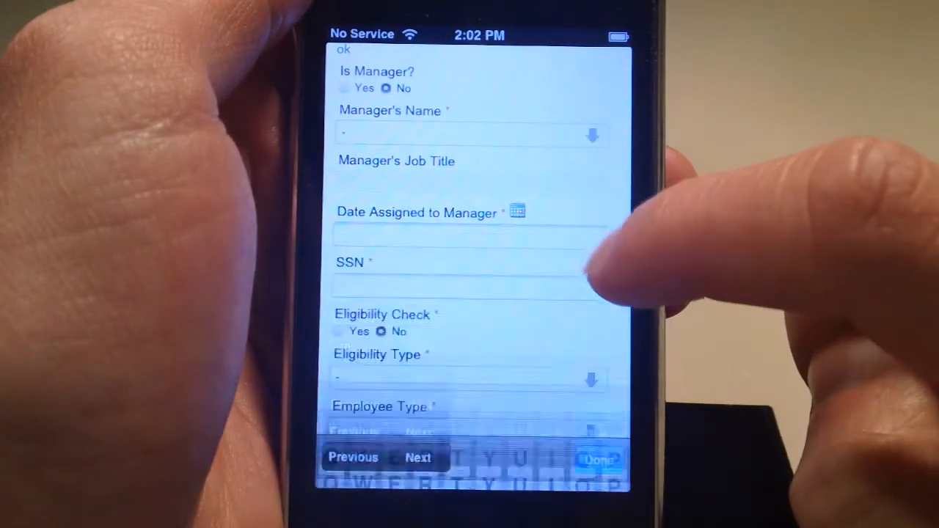
click(469, 135)
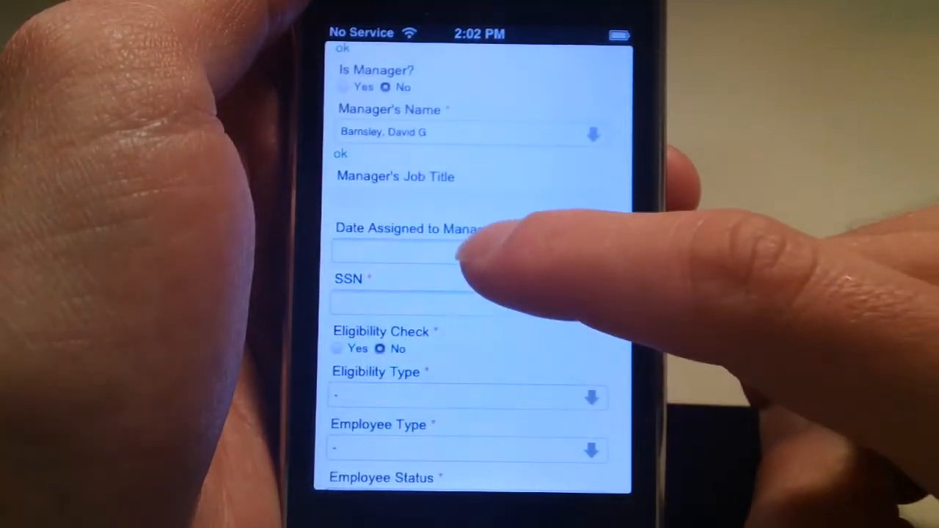
click(410, 253)
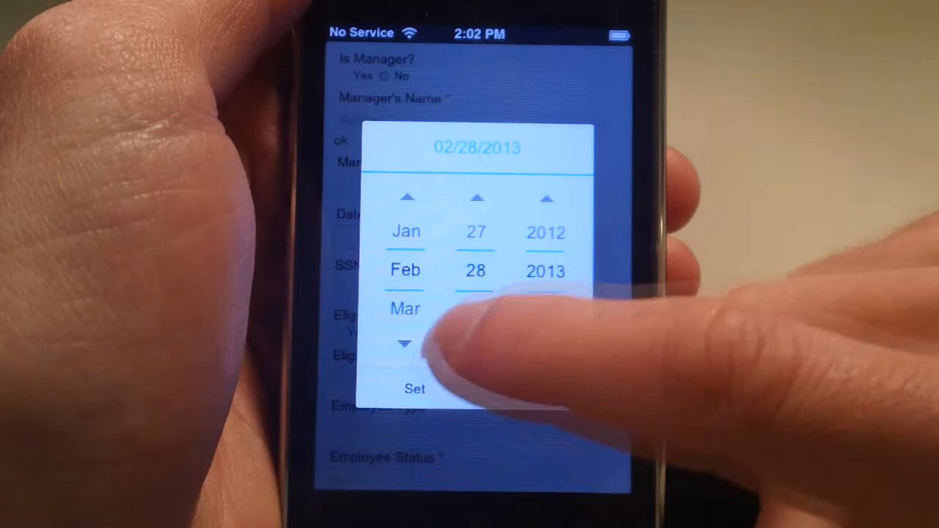
click(413, 387)
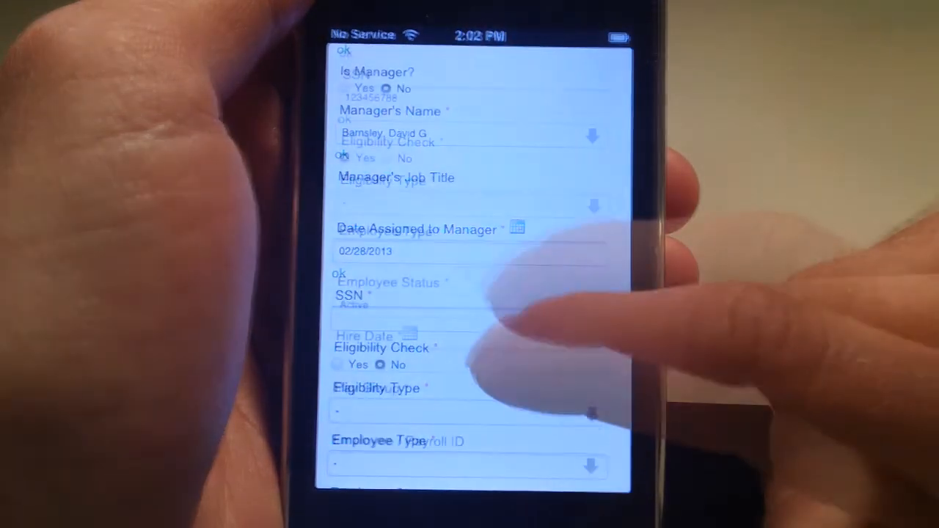
Set eligibility type Citizen and employee type Permanent Full Time.
scroll(down, 3)
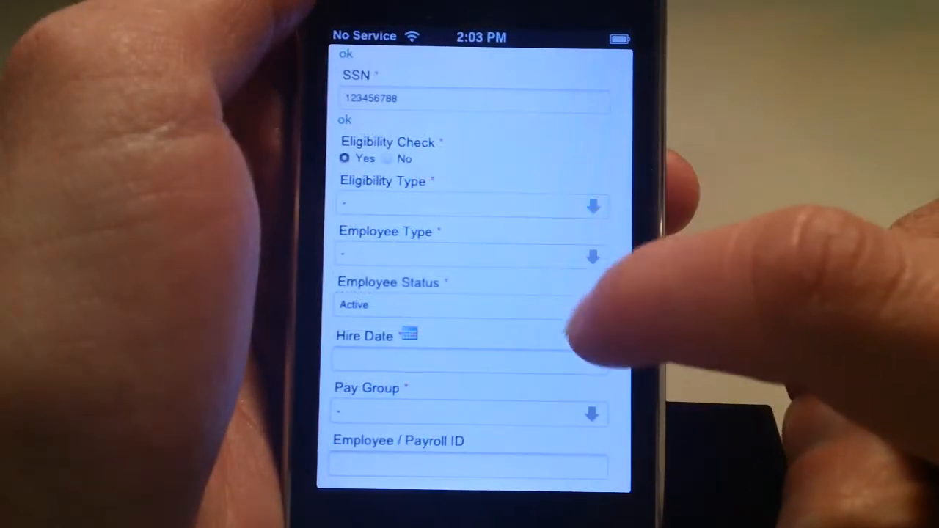
click(472, 205)
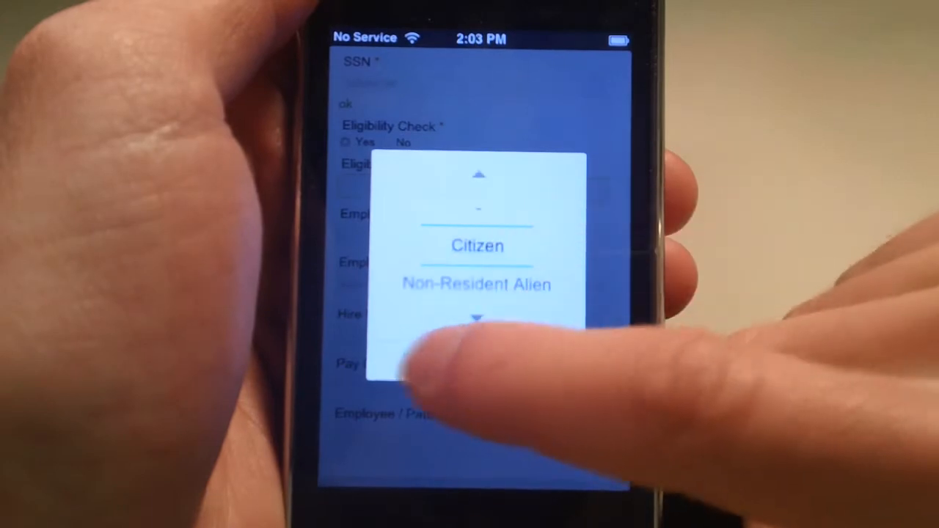
click(477, 246)
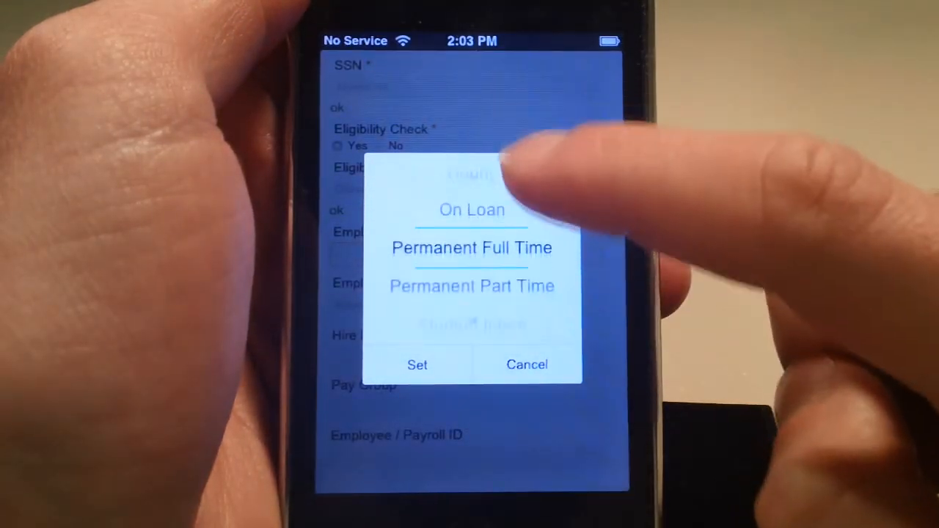
click(416, 363)
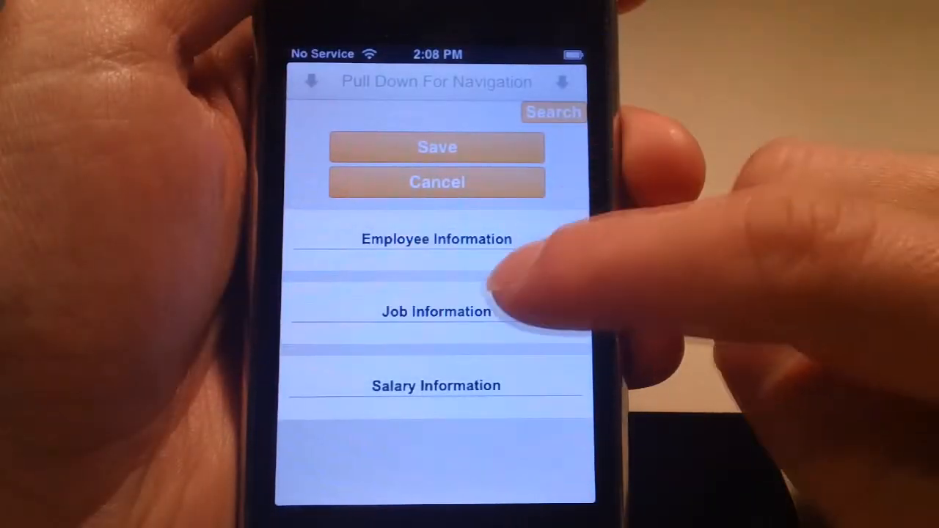
Set the division to Recording and the job location to Chicago.
click(435, 311)
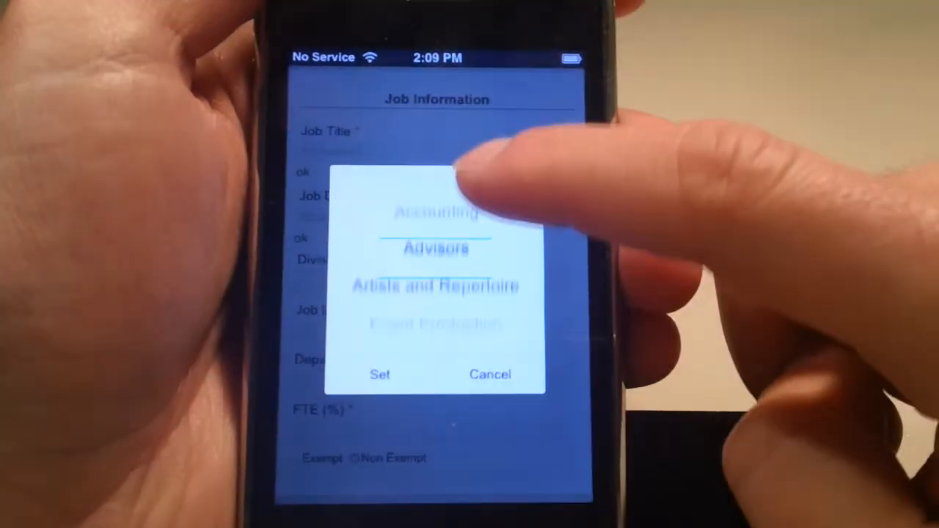
scroll(down, 3)
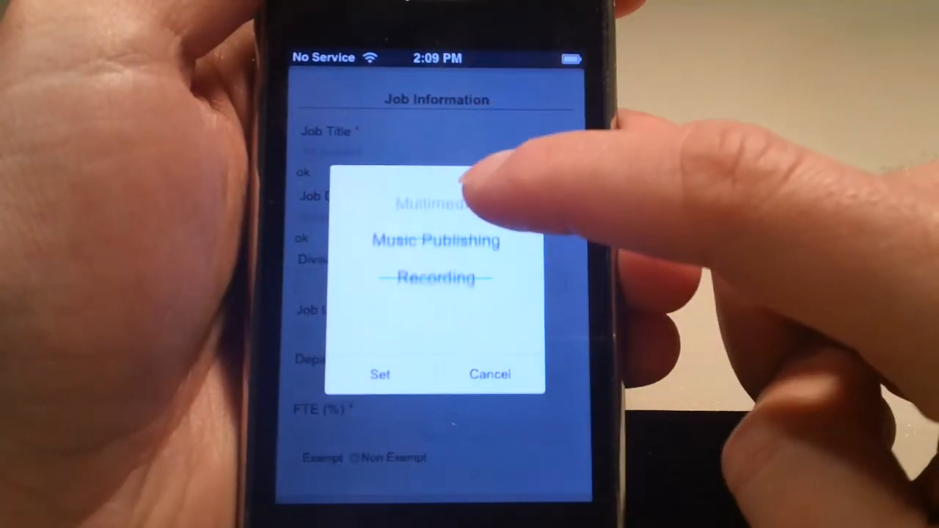
click(380, 374)
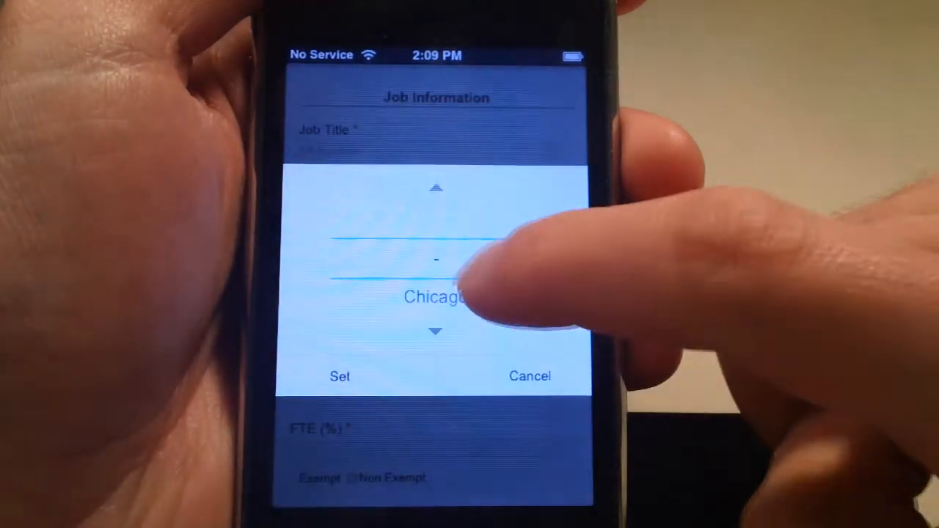
scroll(down, 3)
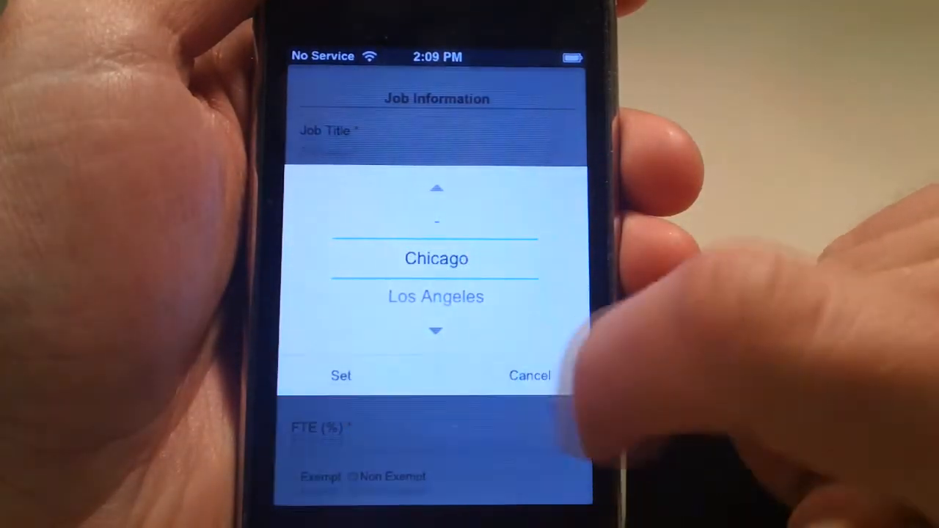
click(340, 375)
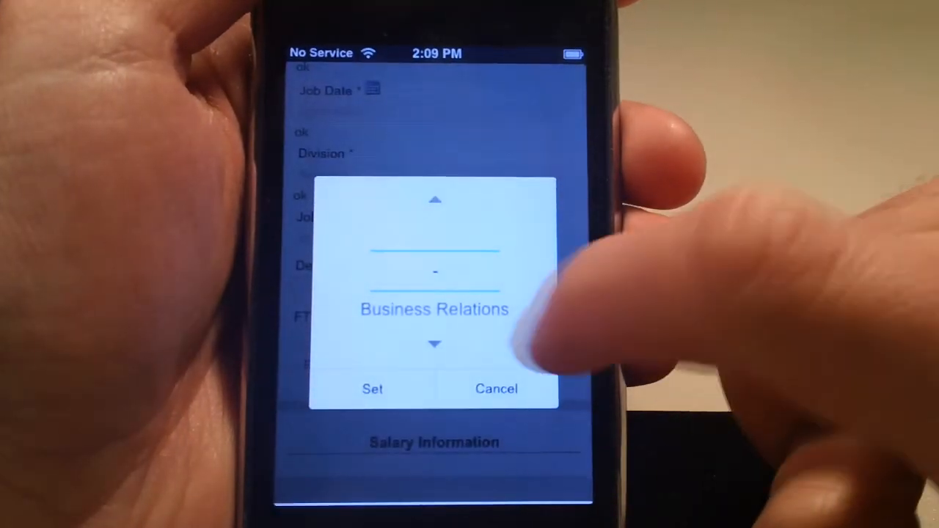
Set department 156: Studio Recording and enter the FTE percentage.
scroll(down, 3)
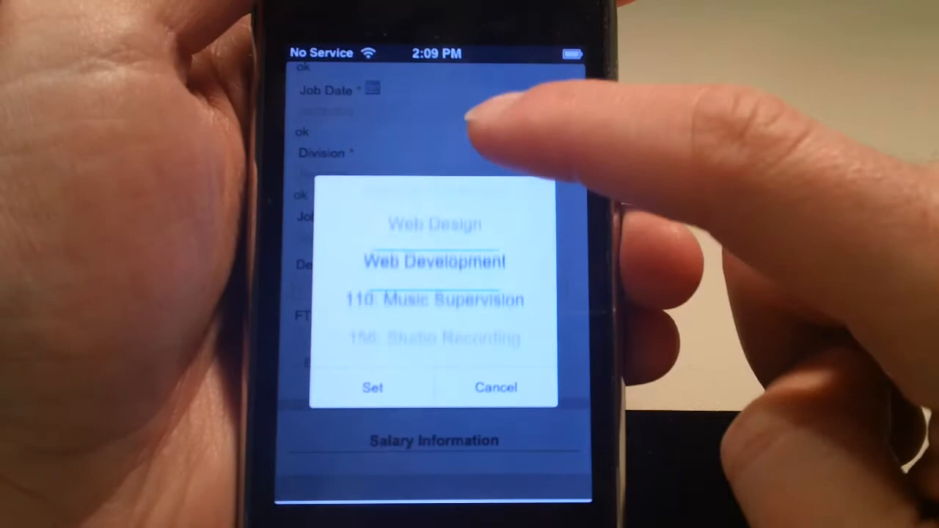
click(373, 388)
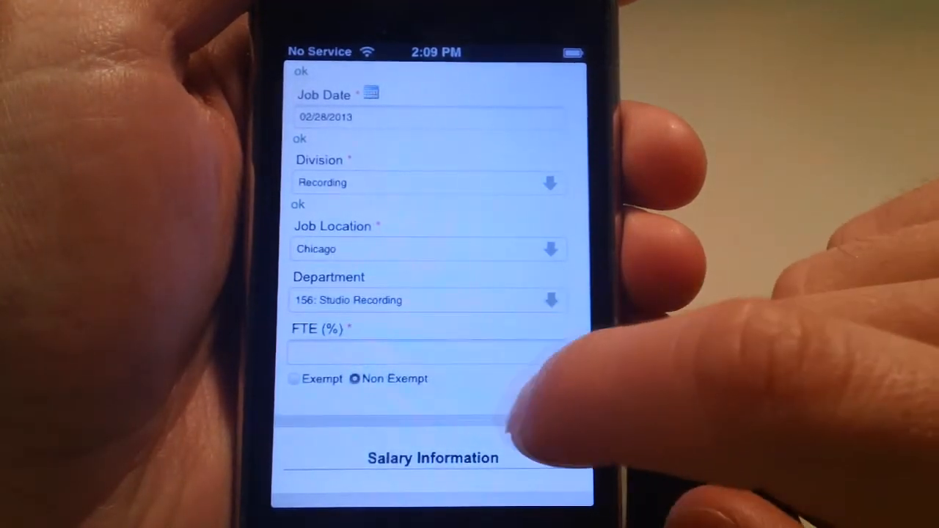
click(428, 352)
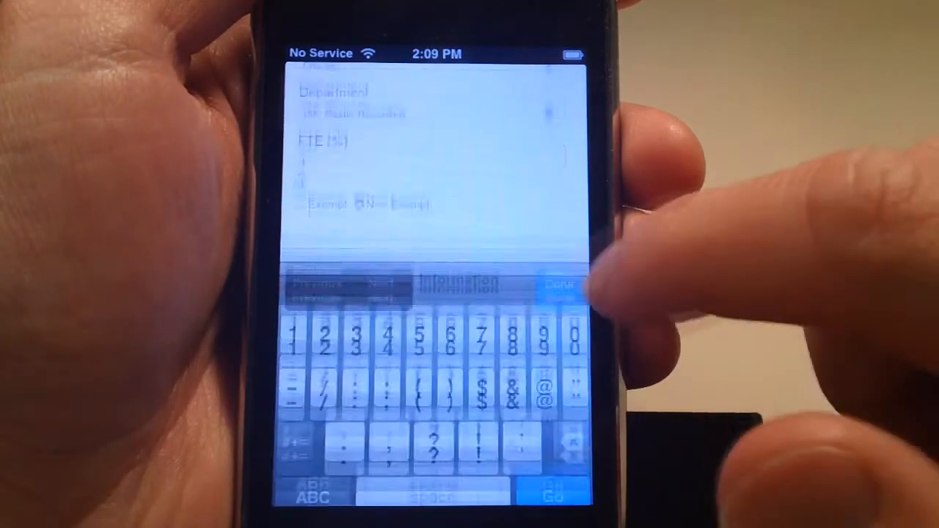
click(559, 284)
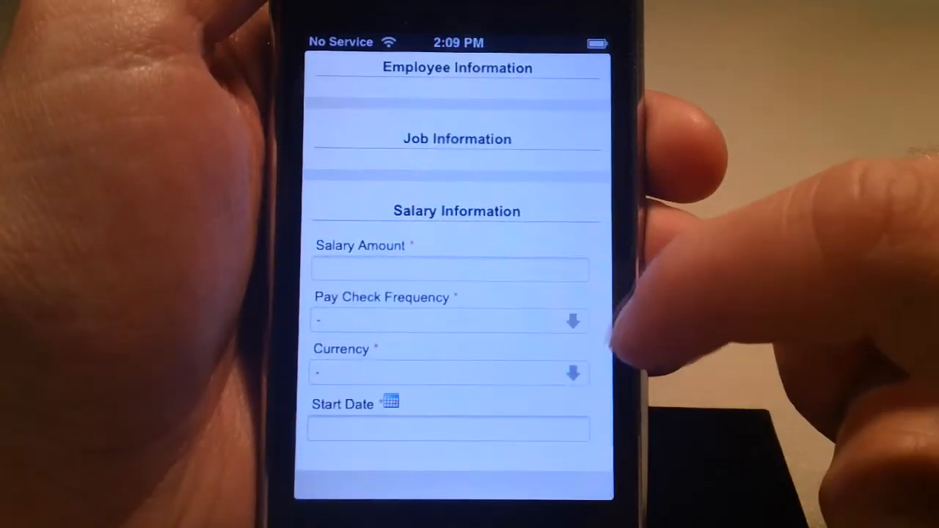
Enter salary amount 25 with Hourly pay frequency.
click(449, 270)
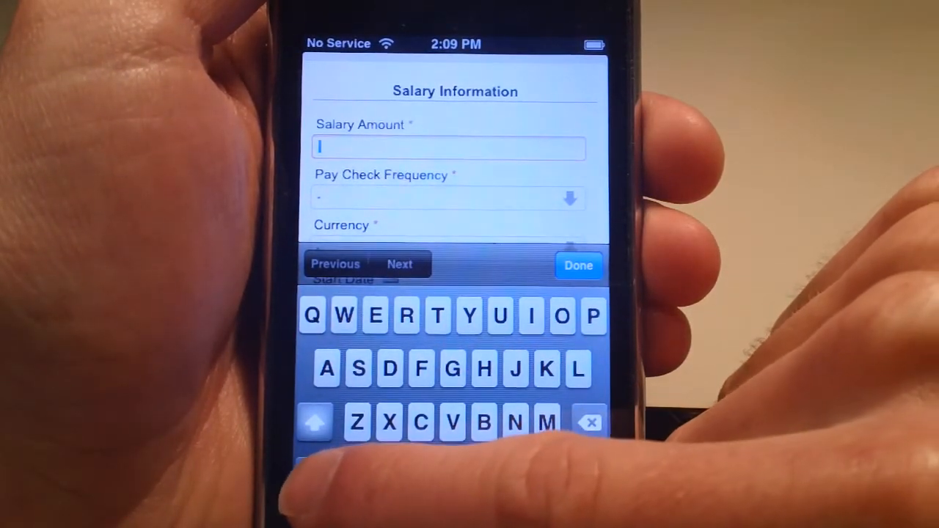
click(314, 422)
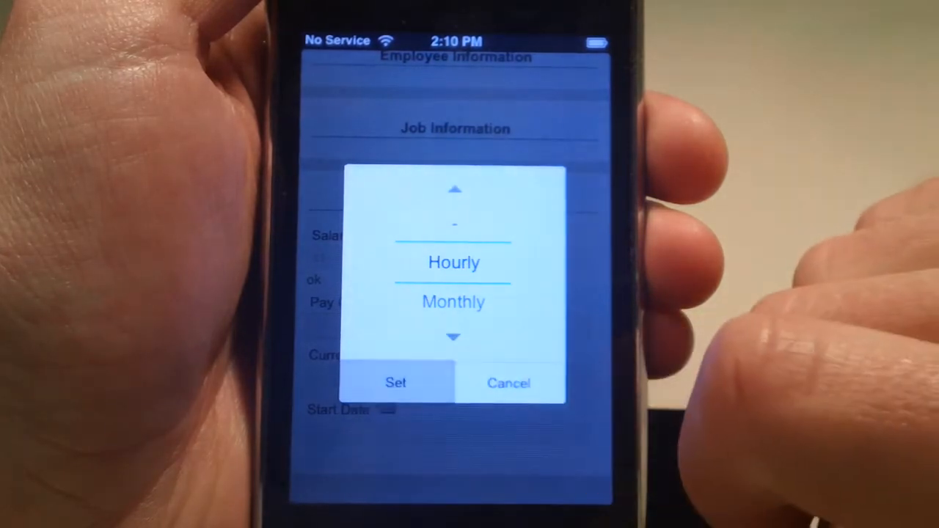
click(396, 381)
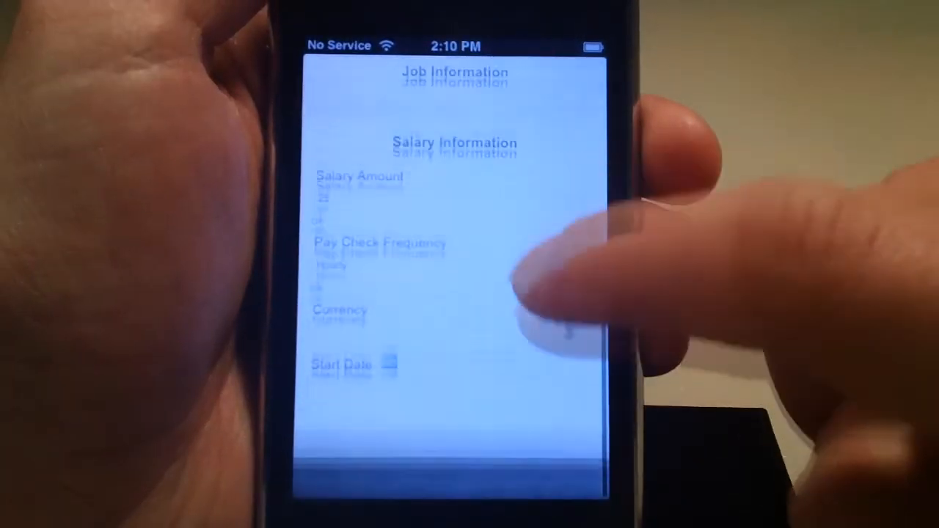
Set currency U.S. Dollar and salary start date 02/28/2013.
click(339, 315)
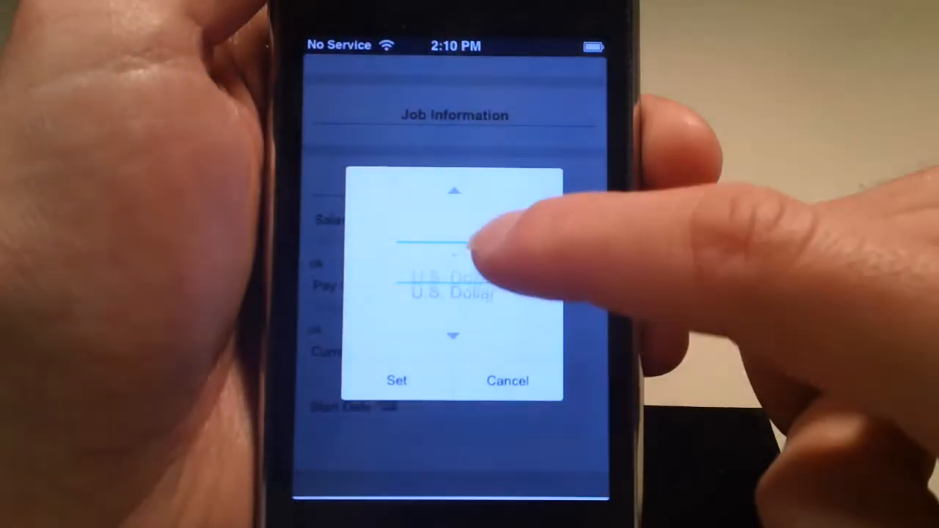
click(396, 381)
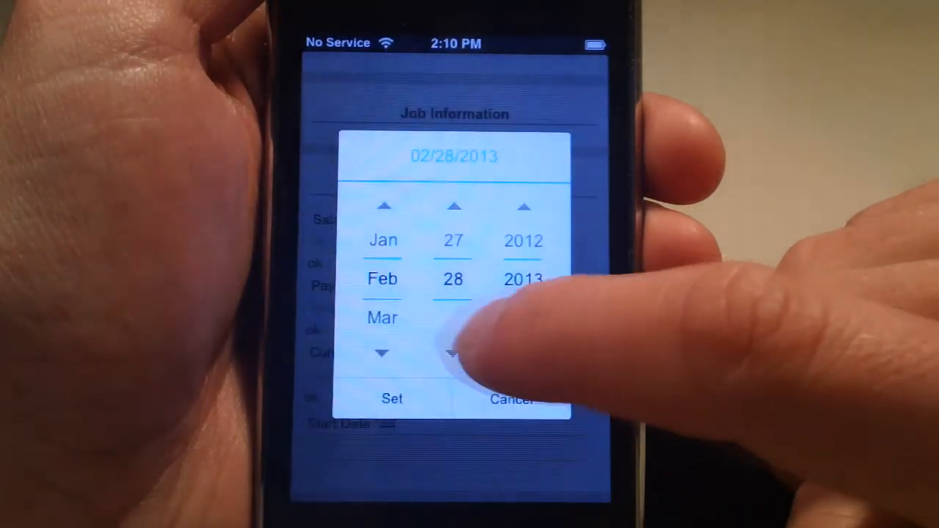
click(392, 399)
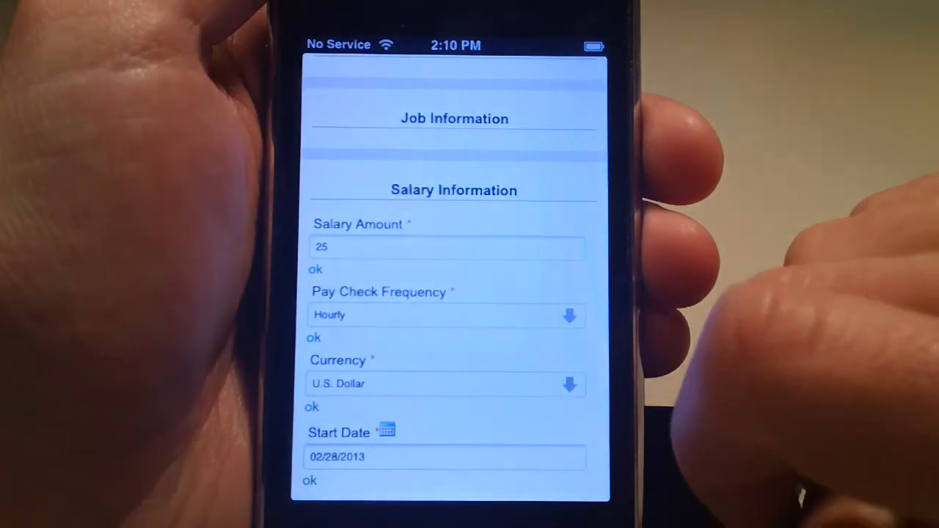